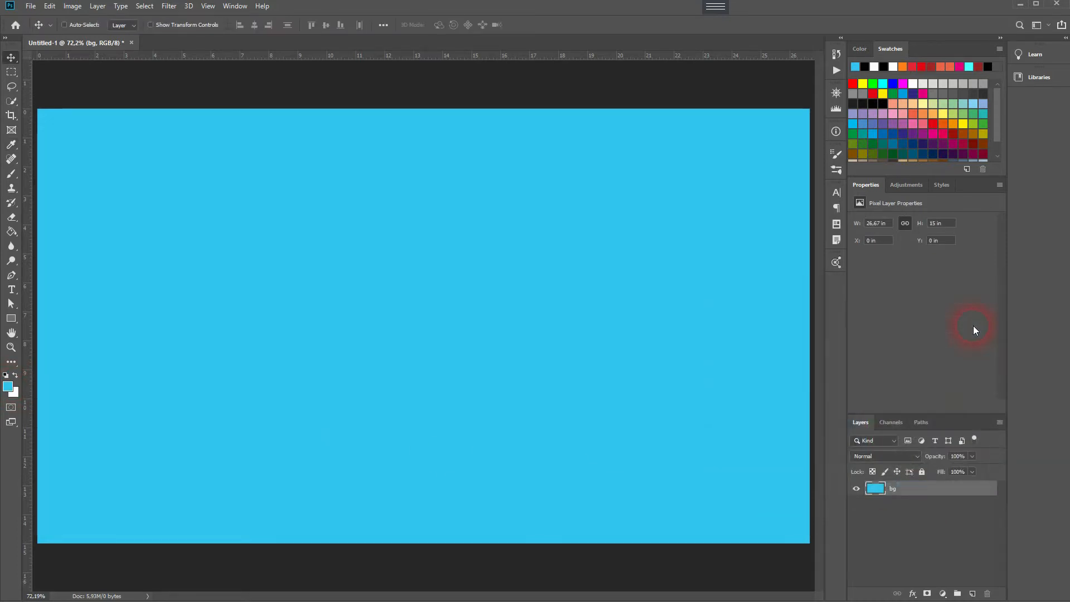
Fill the bg layer with the light blue foreground colour using the Paint Bucket Tool.
{"action": "left_click", "coordinate": [12, 231]}
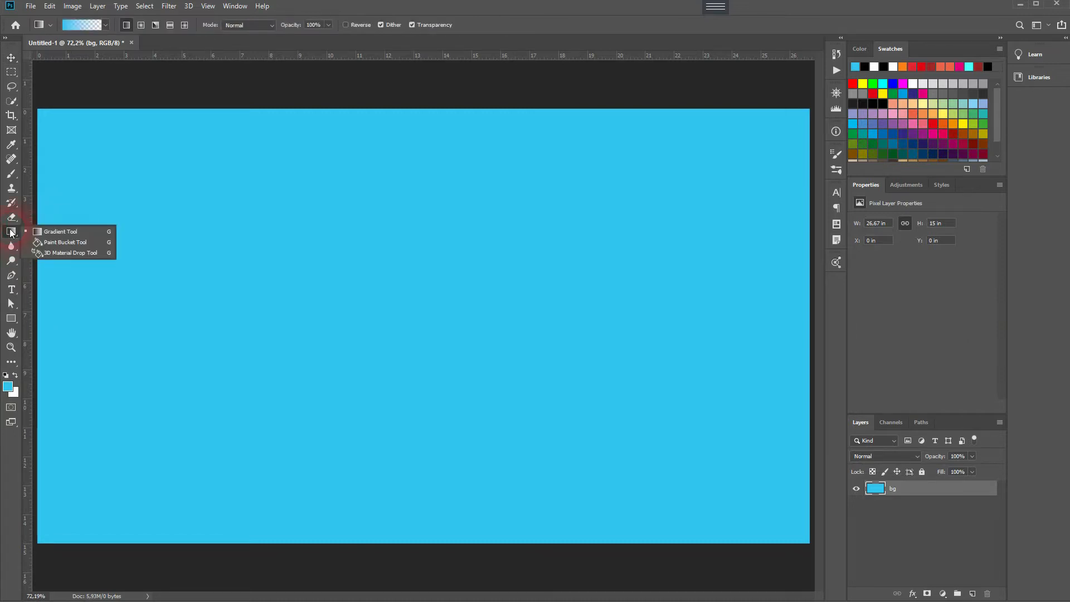
{"action": "left_click", "coordinate": [65, 243]}
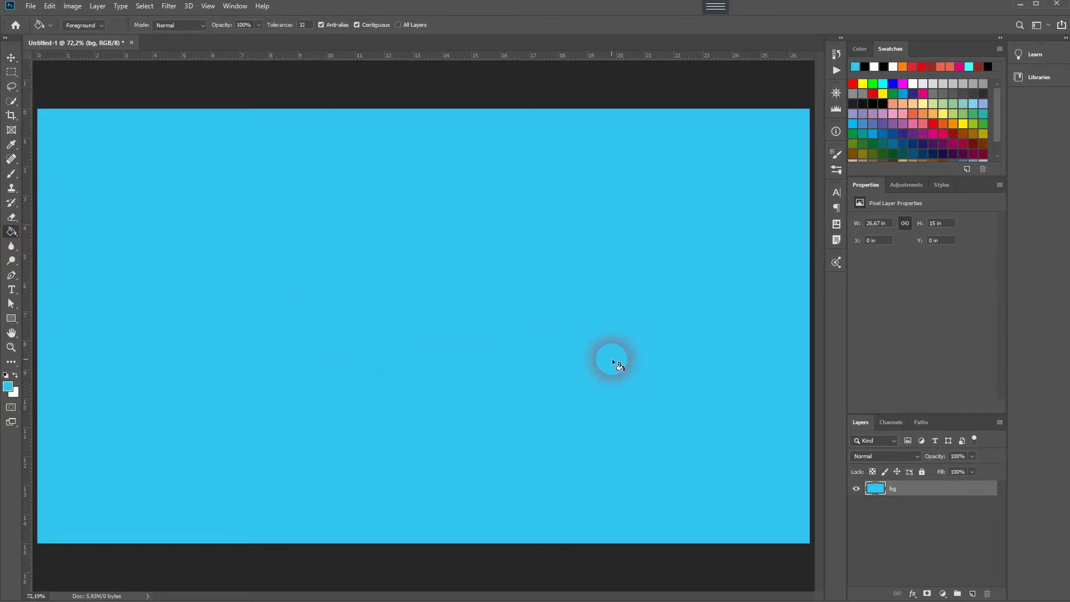
{"action": "left_click", "coordinate": [12, 290]}
{"action": "type", "text": "OFFSET STROKE"}
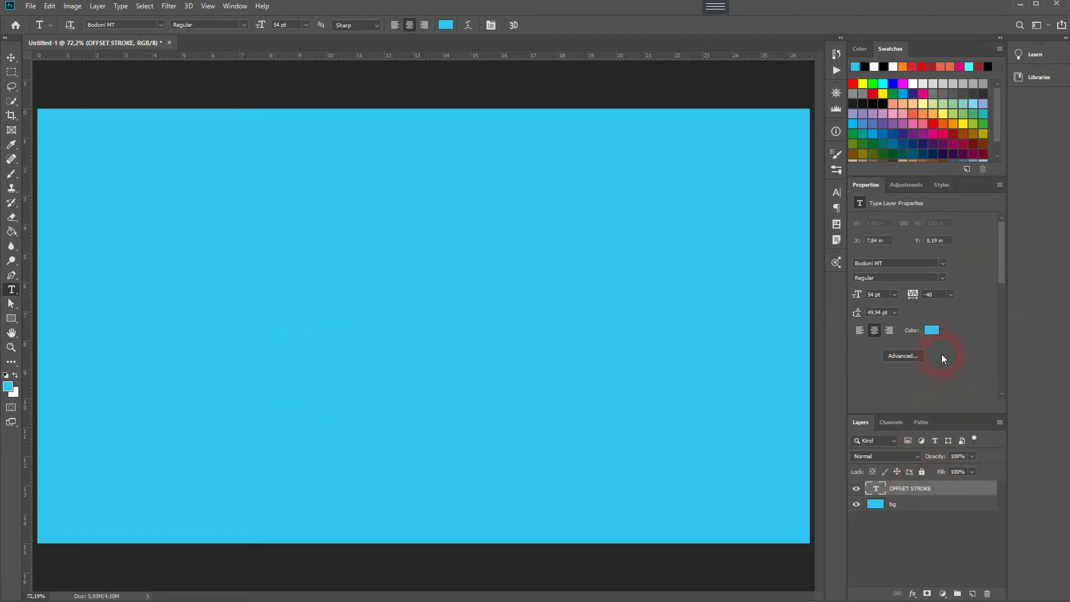
Colour the OFFSET STROKE text dark red, hex #9e2525.
{"action": "left_click", "coordinate": [933, 330]}
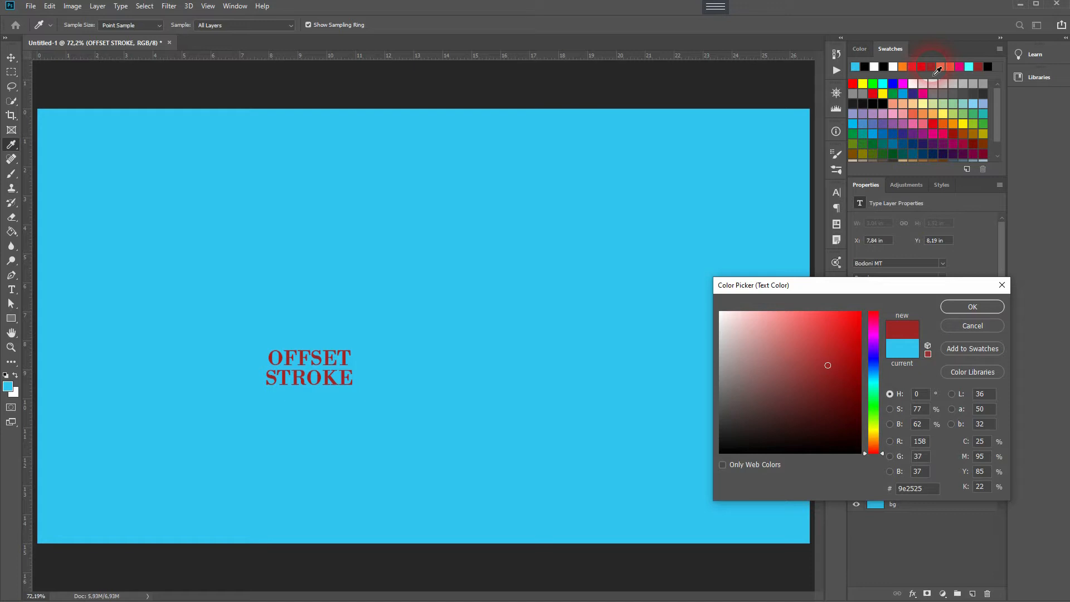
{"action": "left_click", "coordinate": [918, 488]}
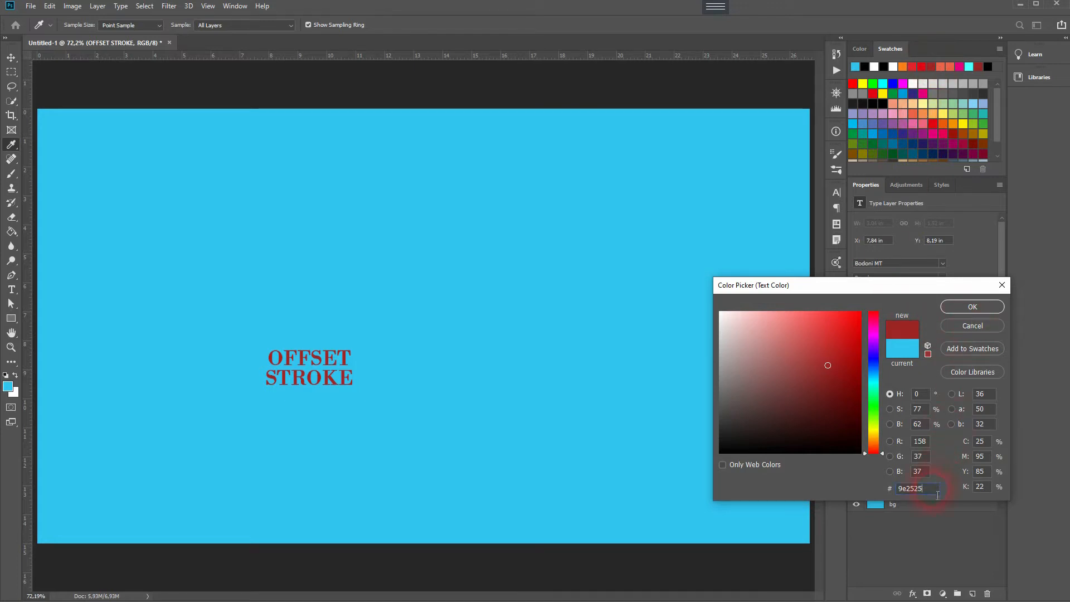
{"action": "left_click", "coordinate": [972, 306]}
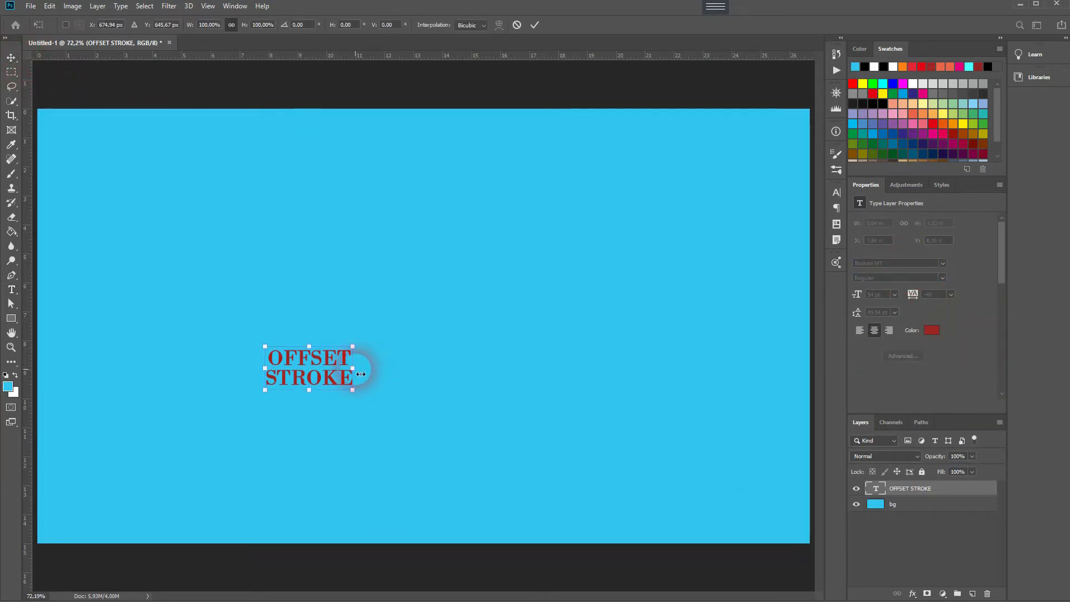
Scale the red text up to about 383 pt and centre it on the canvas.
{"action": "left_click_drag", "start_coordinate": [352, 368], "coordinate": [620, 369]}
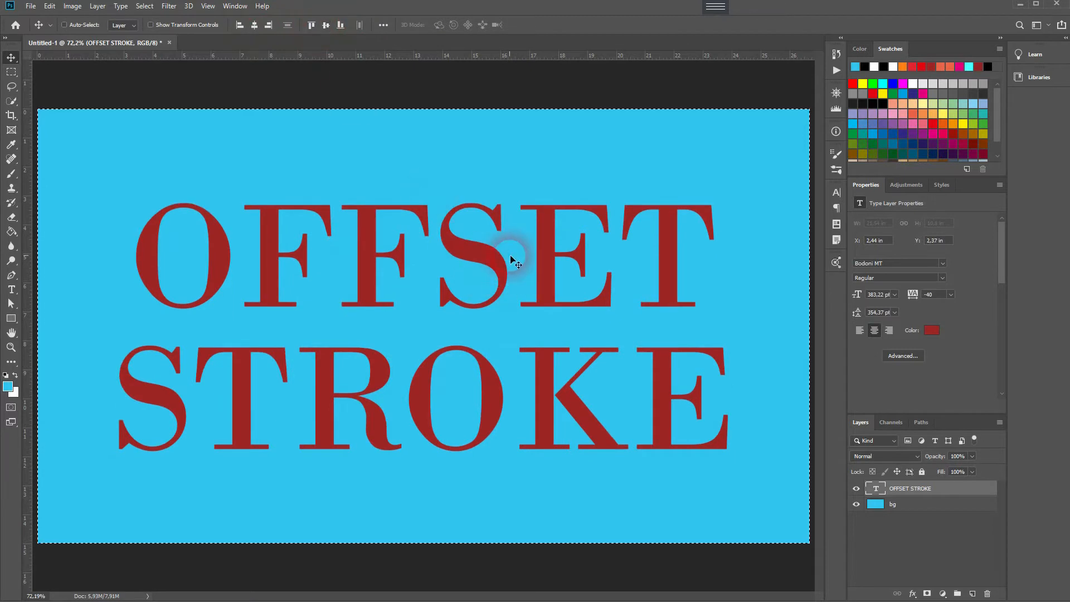
{"action": "left_click", "coordinate": [934, 295]}
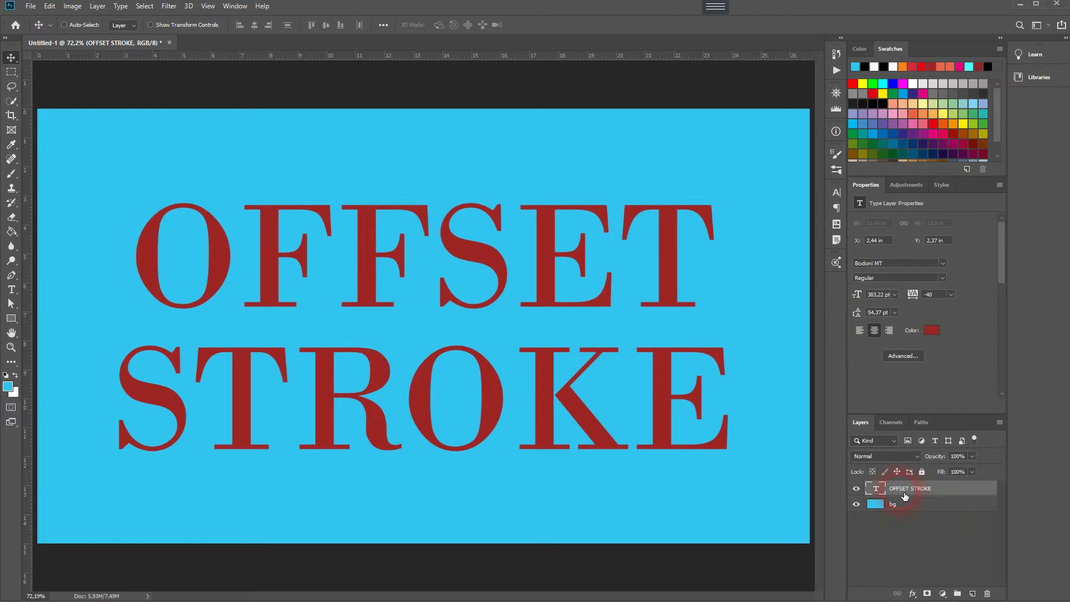
Give the OFFSET STROKE layer a white 5 px outside Stroke via Blending Options.
{"action": "right_click", "coordinate": [910, 488]}
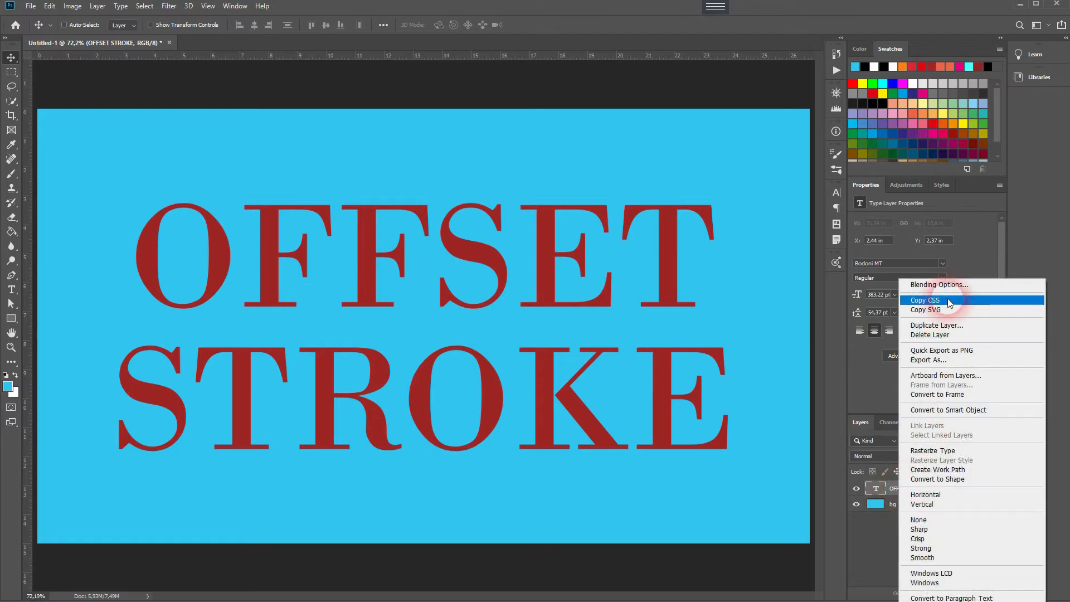
{"action": "left_click", "coordinate": [939, 285]}
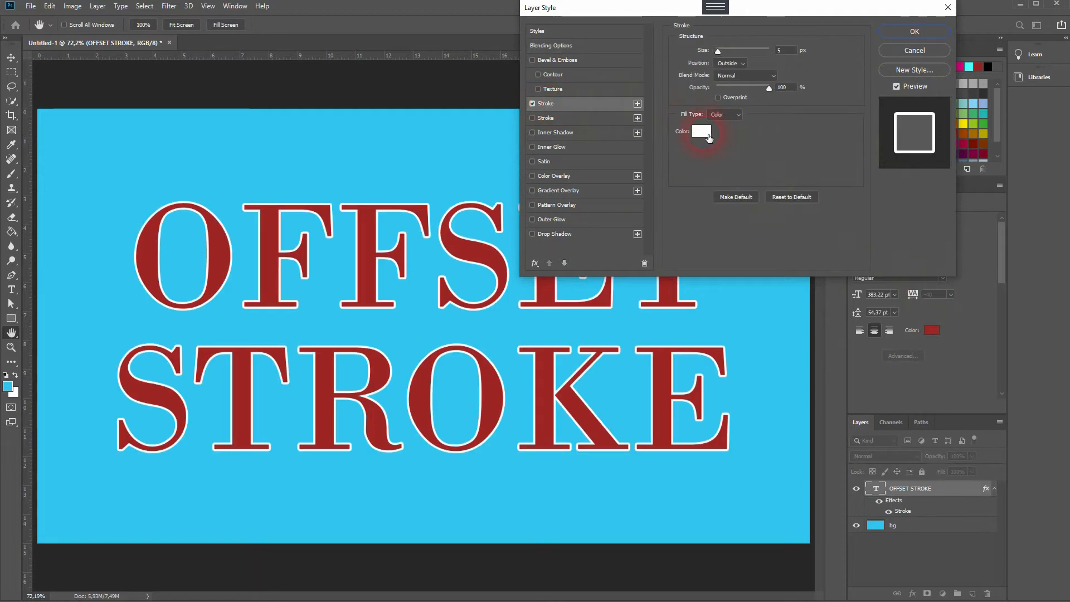
{"action": "left_click", "coordinate": [701, 131]}
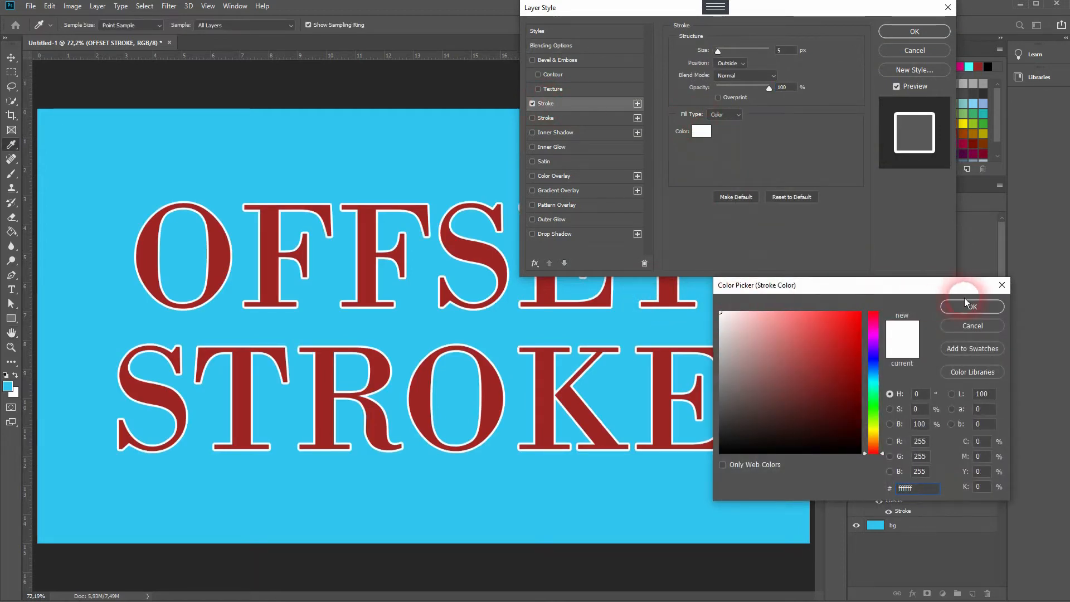
{"action": "left_click", "coordinate": [972, 306]}
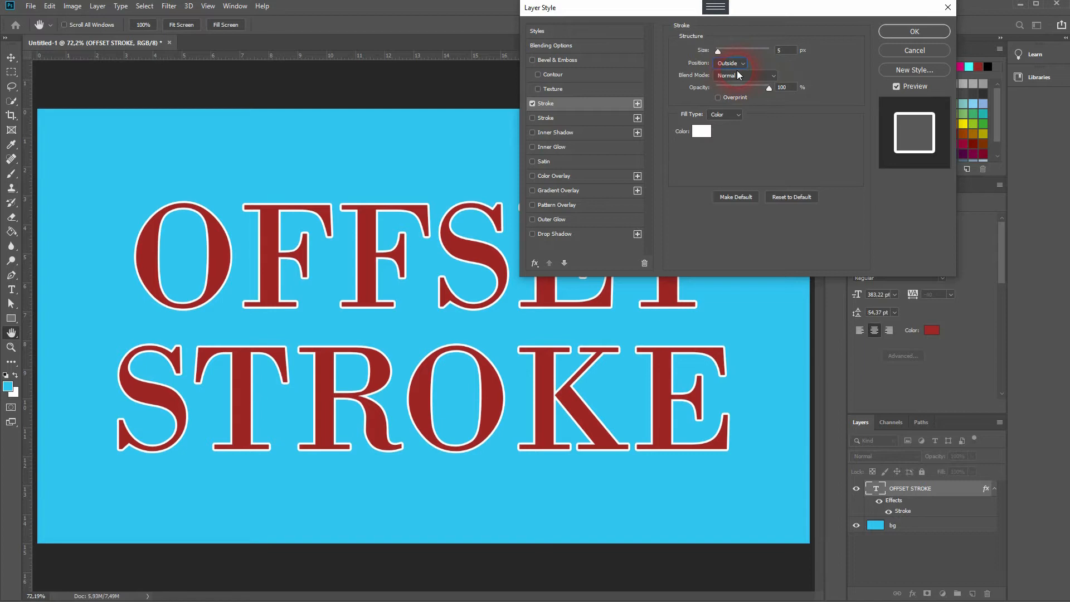
{"action": "left_click", "coordinate": [913, 31]}
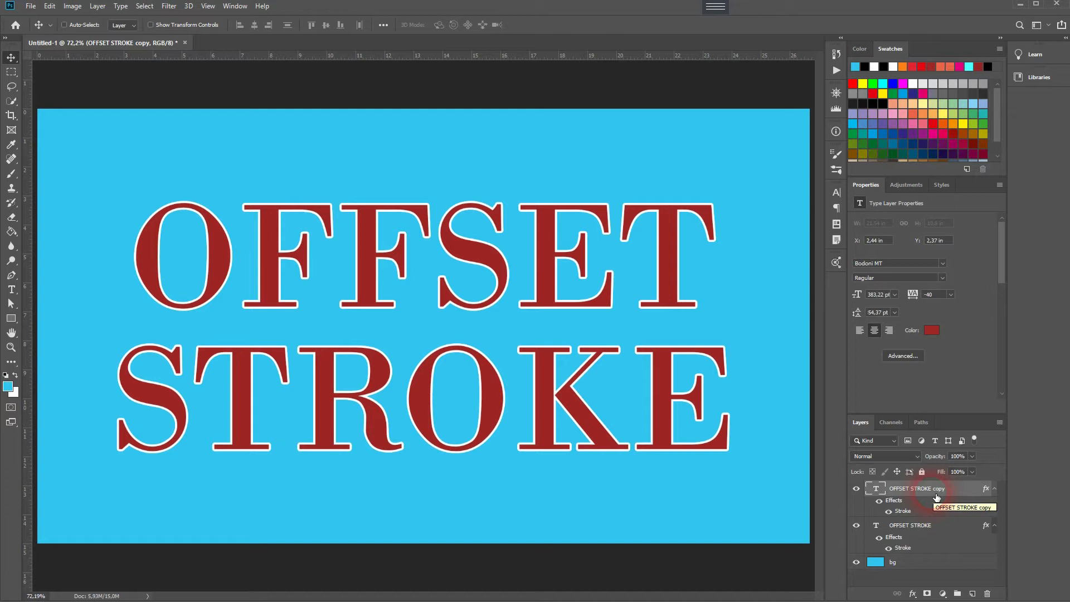
{"action": "mouse_move", "coordinate": [925, 535]}
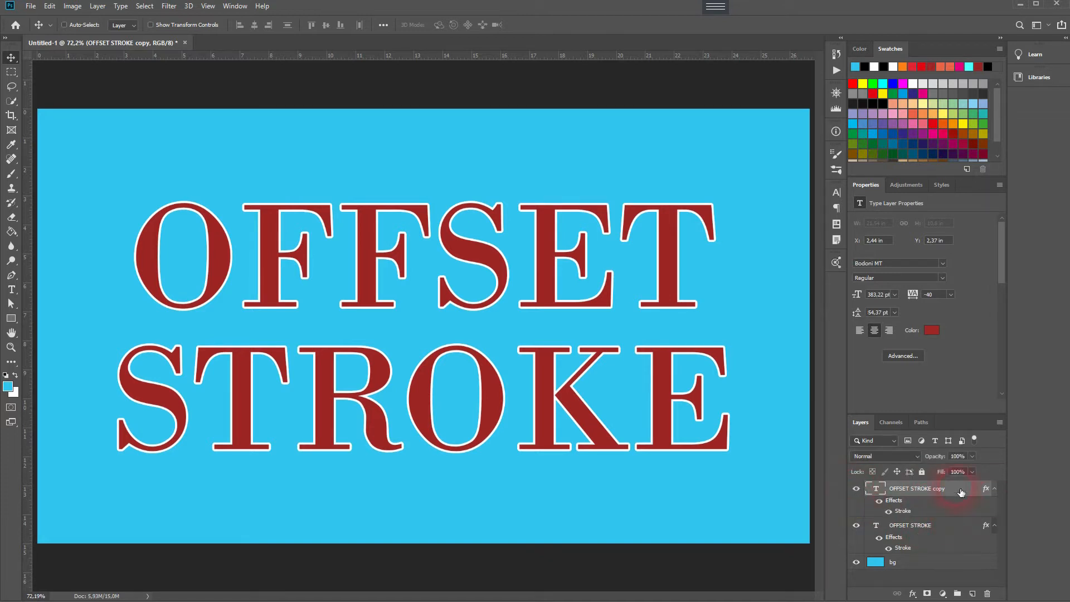
{"action": "mouse_move", "coordinate": [950, 538]}
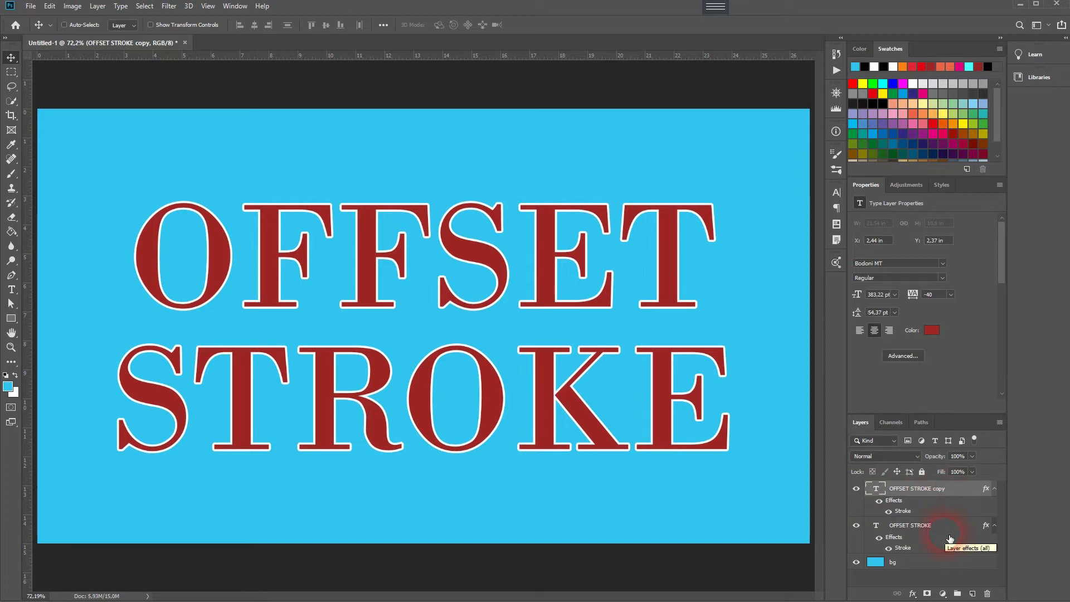
Select the original OFFSET STROKE text layer.
{"action": "left_click", "coordinate": [909, 525]}
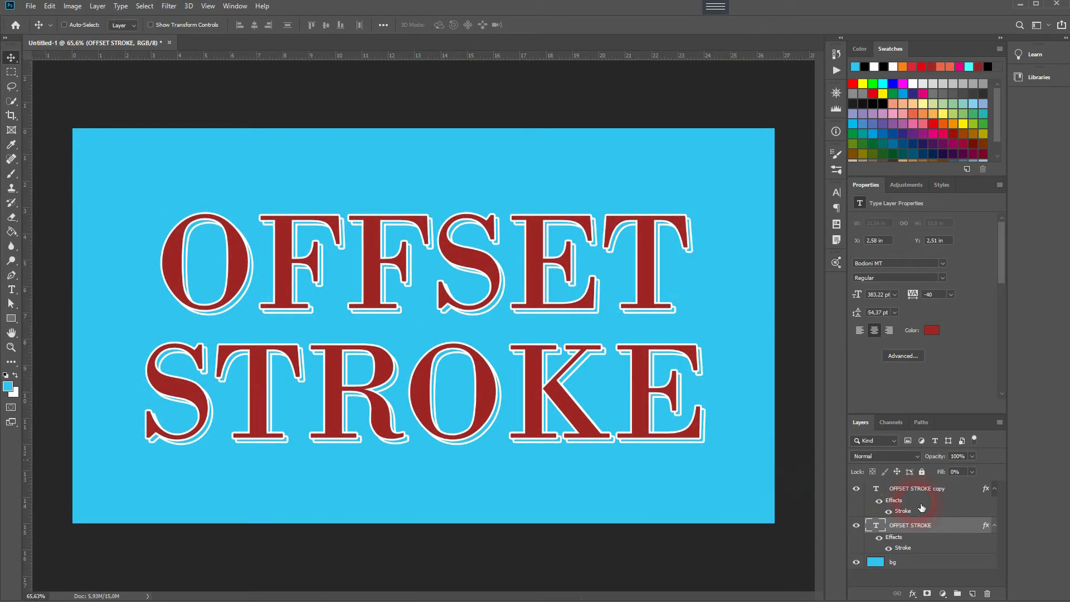
{"action": "mouse_move", "coordinate": [922, 509]}
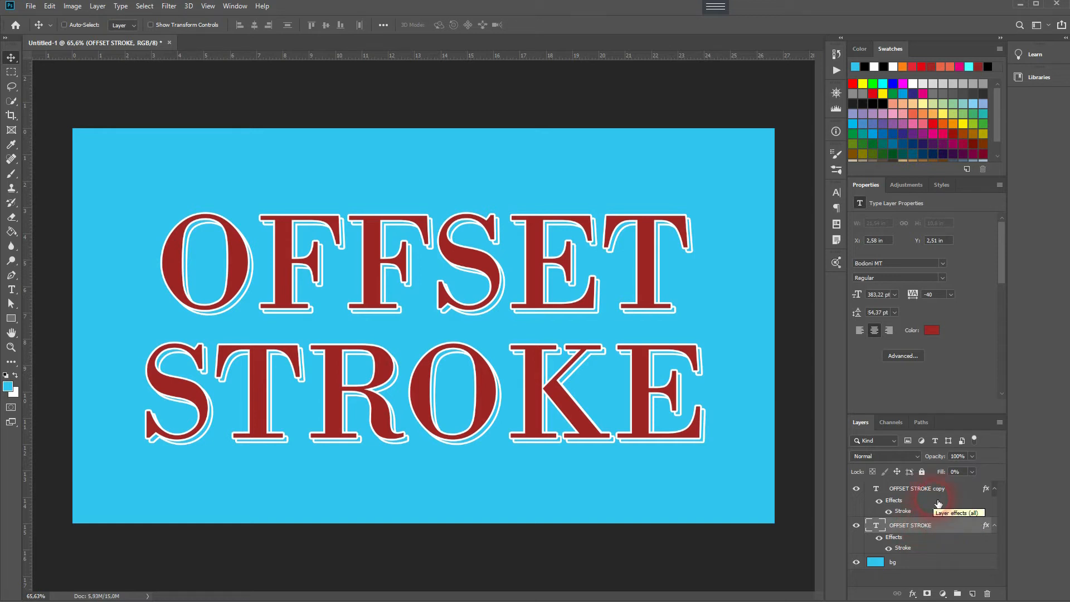
Add a second Stroke to the copy layer, coloured by sampling the blue background.
{"action": "left_click", "coordinate": [918, 488]}
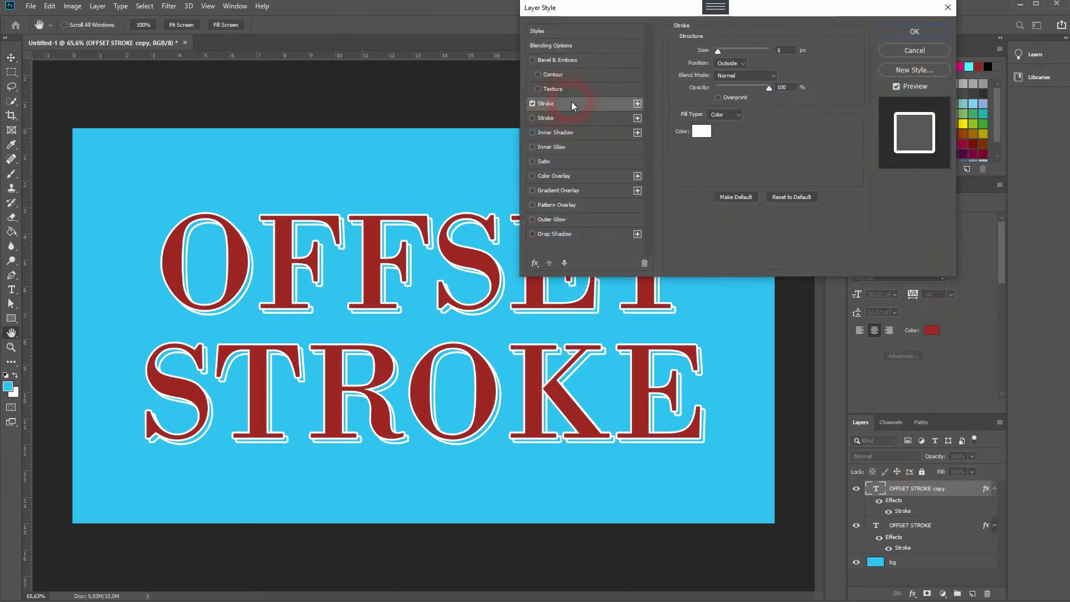
{"action": "left_click", "coordinate": [637, 103]}
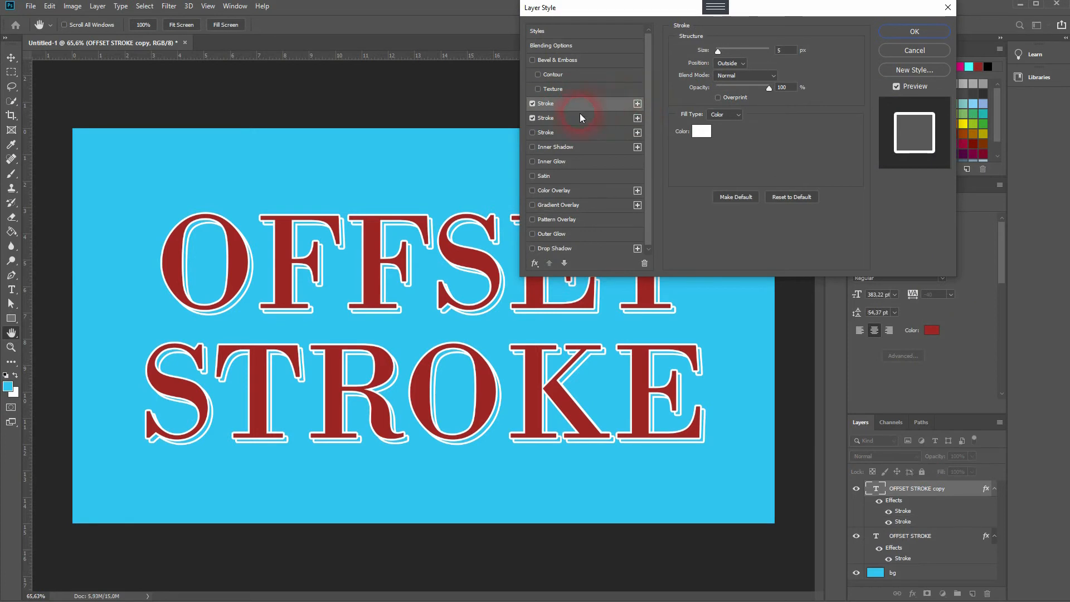
{"action": "left_click", "coordinate": [553, 103]}
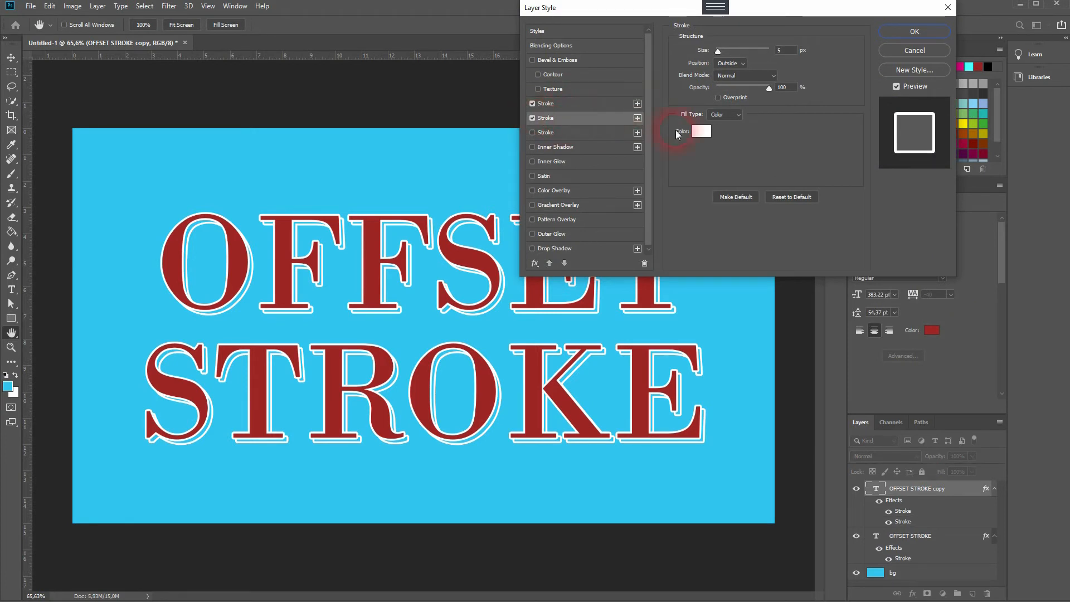
{"action": "left_click", "coordinate": [701, 131]}
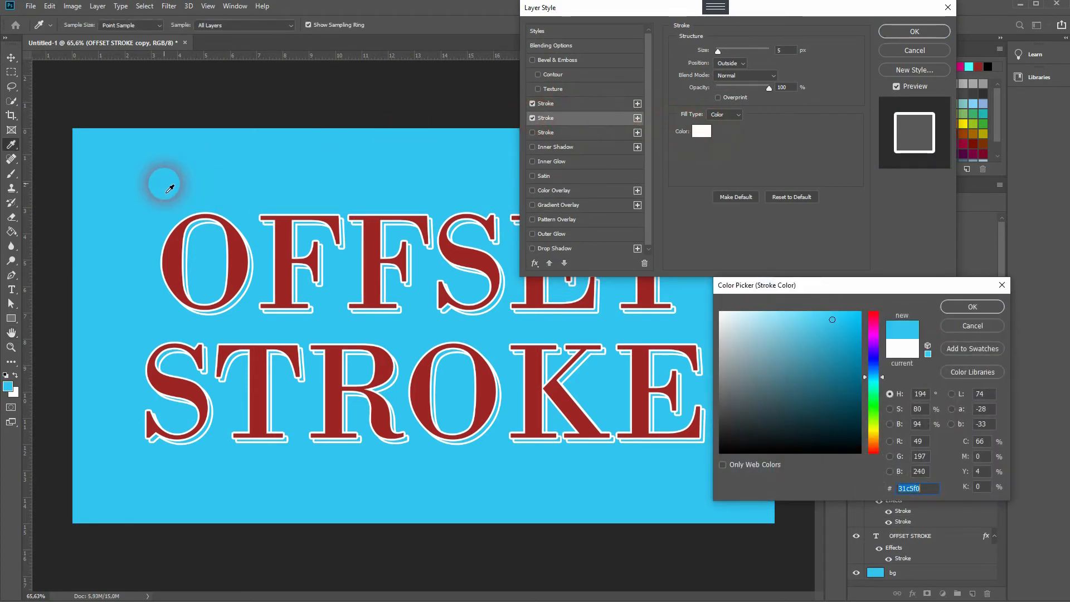
{"action": "left_click", "coordinate": [973, 306]}
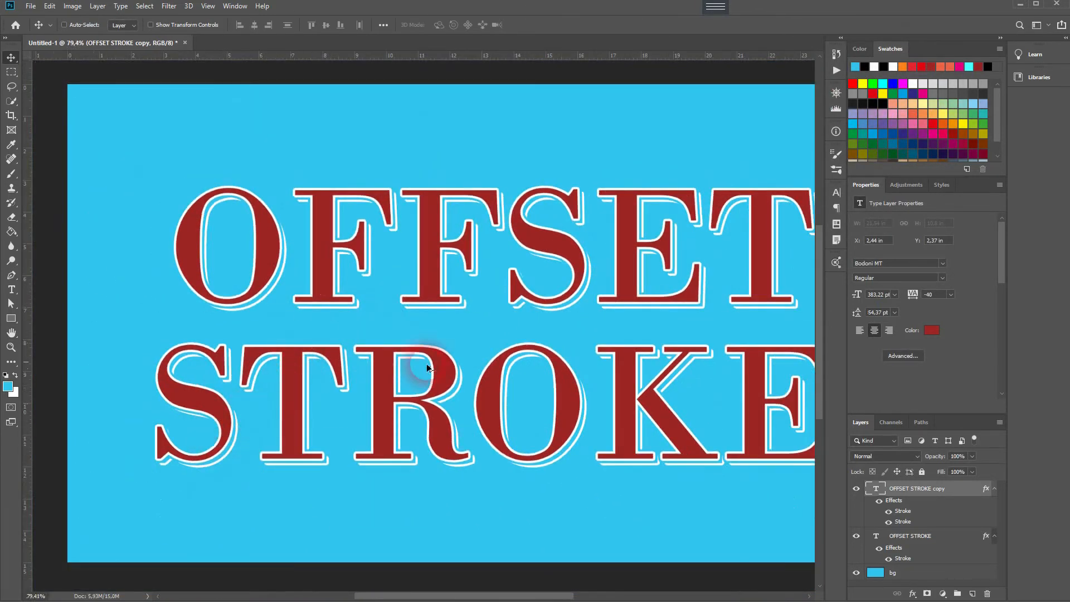
{"action": "mouse_move", "coordinate": [672, 426]}
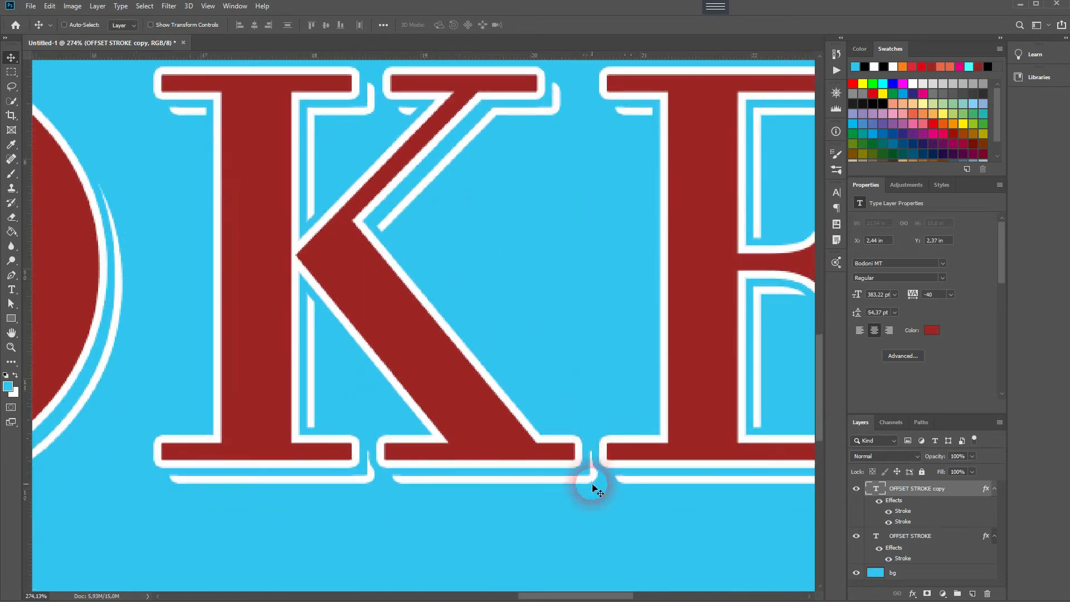
{"action": "key", "text": "ctrl+0"}
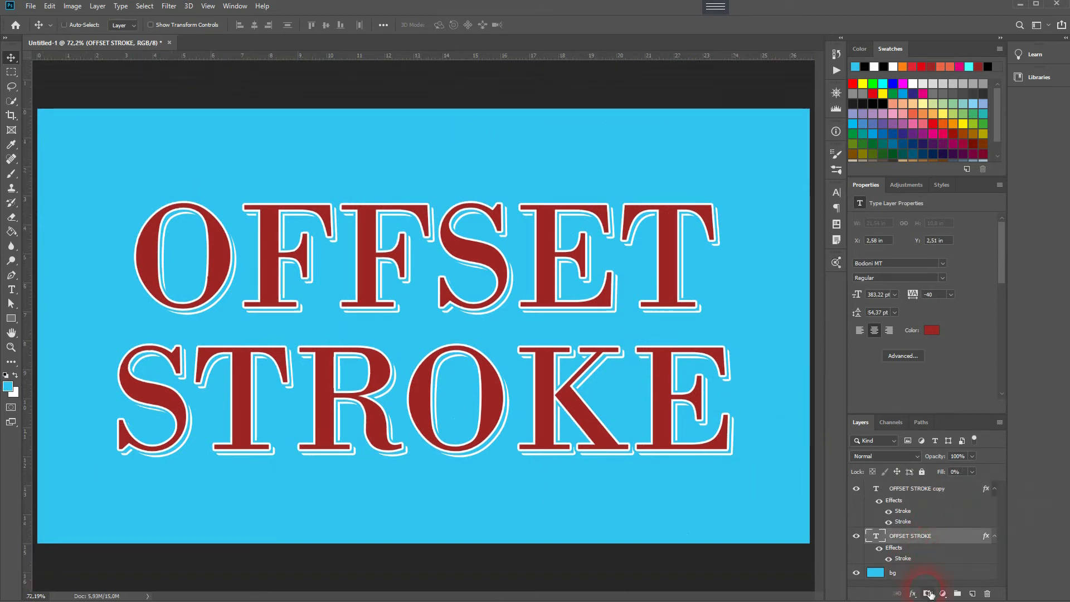
Mask the OFFSET STROKE layer and set up a black Brush at 100% hardness.
{"action": "left_click", "coordinate": [929, 593]}
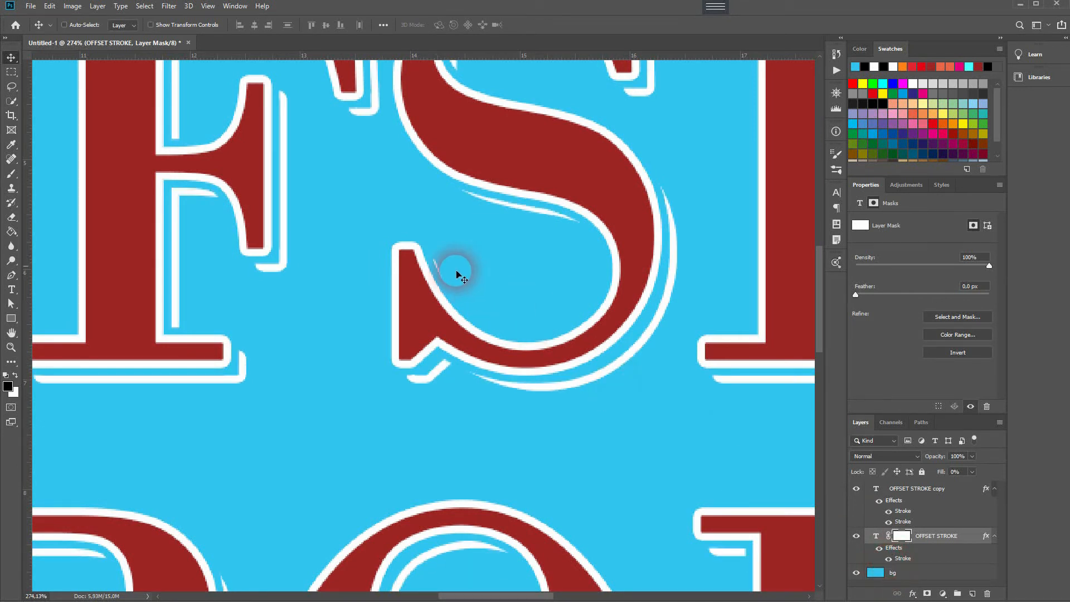
{"action": "mouse_move", "coordinate": [92, 224]}
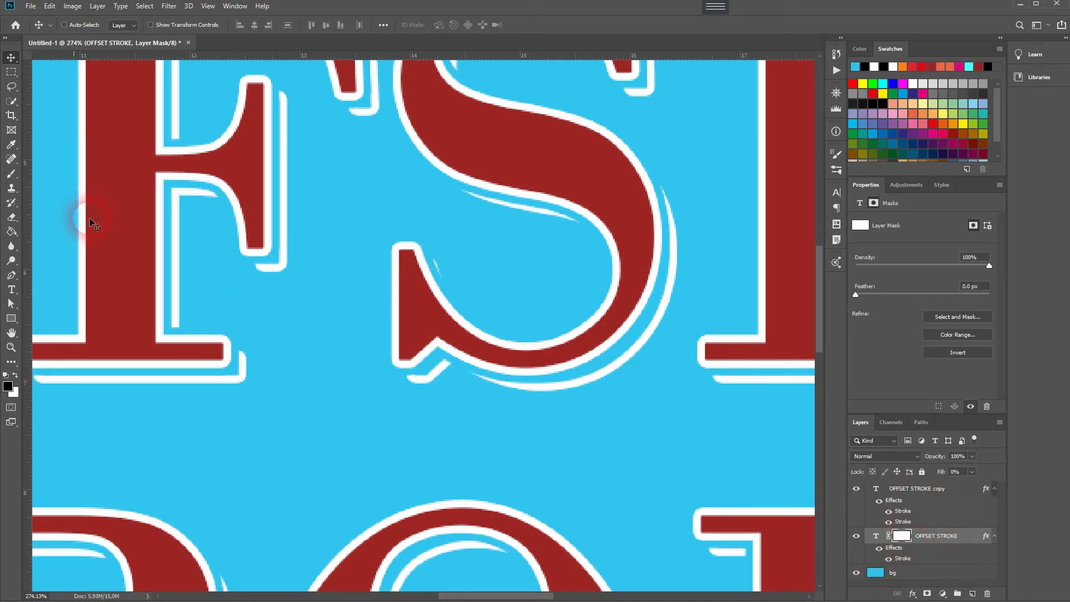
{"action": "mouse_move", "coordinate": [11, 189]}
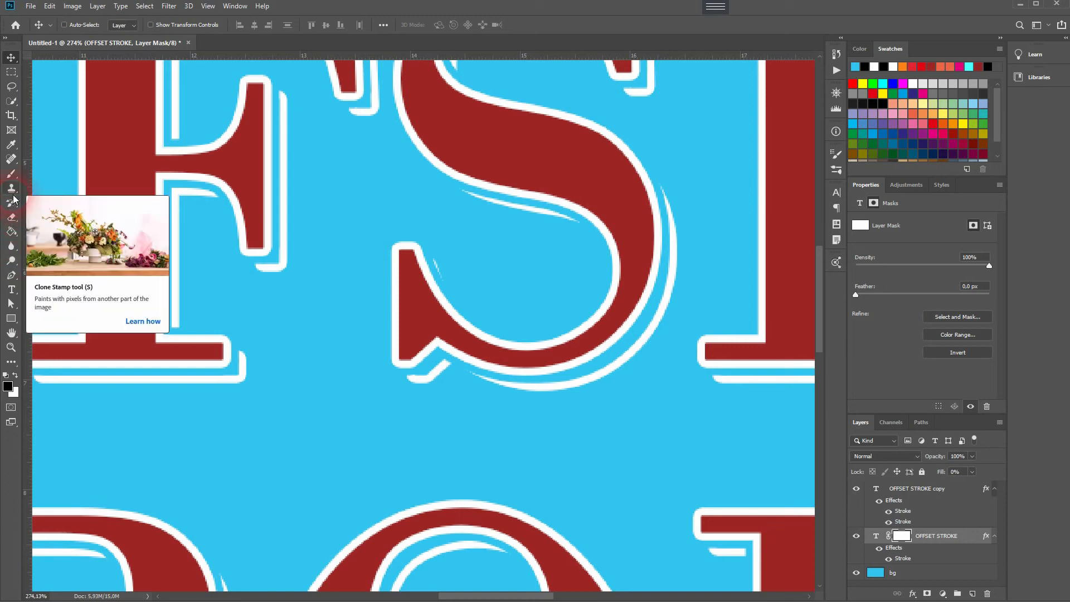
{"action": "left_click", "coordinate": [12, 174]}
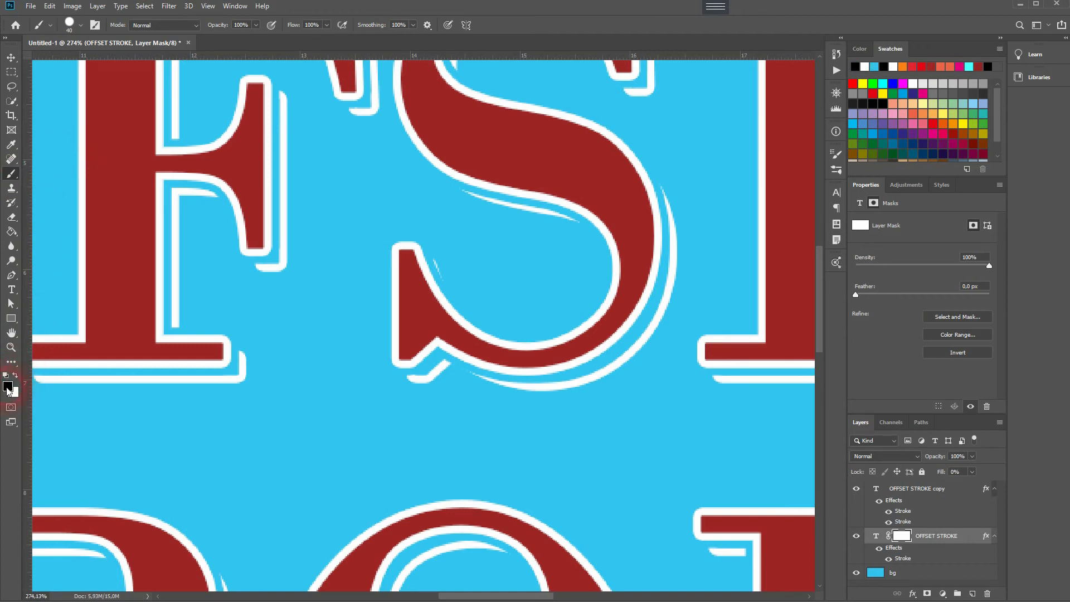
{"action": "left_click", "coordinate": [85, 25]}
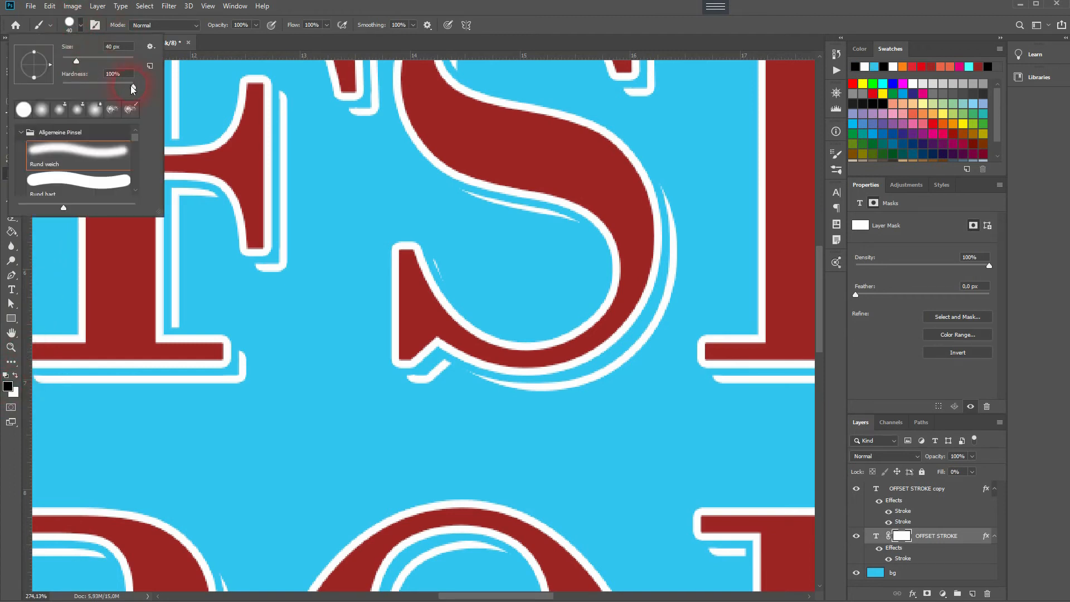
{"action": "triple_click", "coordinate": [113, 74]}
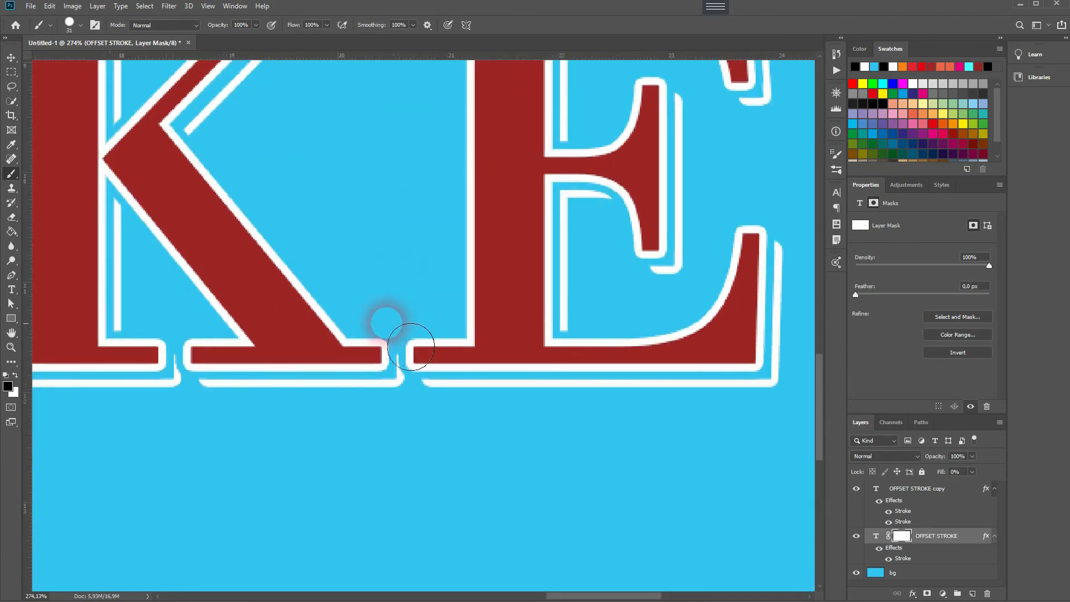
Paint black over overlapping outline bits between K and E and beside and above R.
{"action": "left_click_drag", "start_coordinate": [410, 345], "coordinate": [420, 375]}
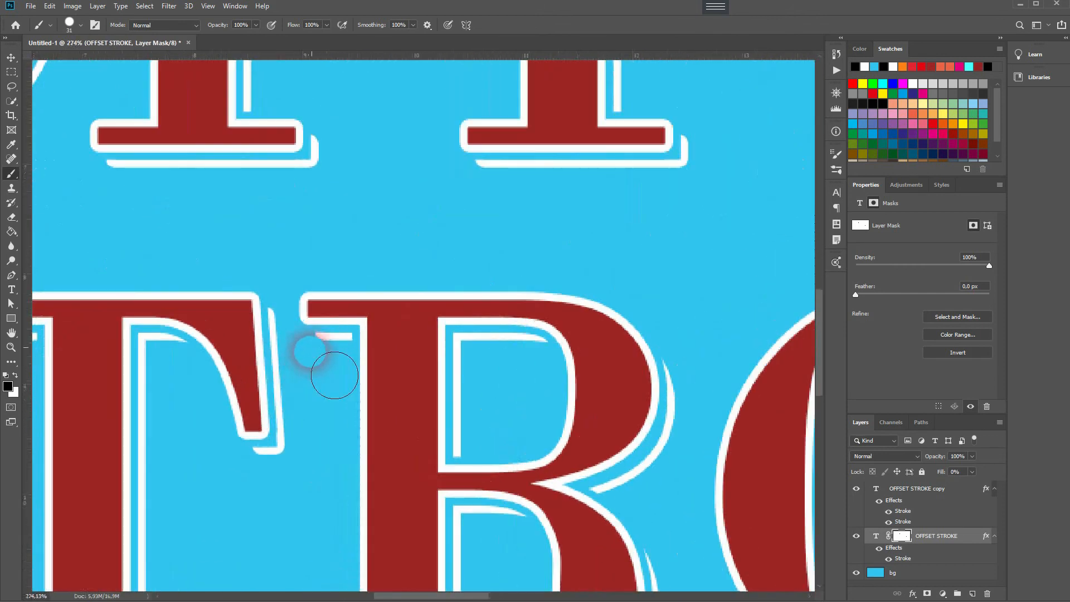
{"action": "left_click_drag", "start_coordinate": [334, 375], "coordinate": [383, 338]}
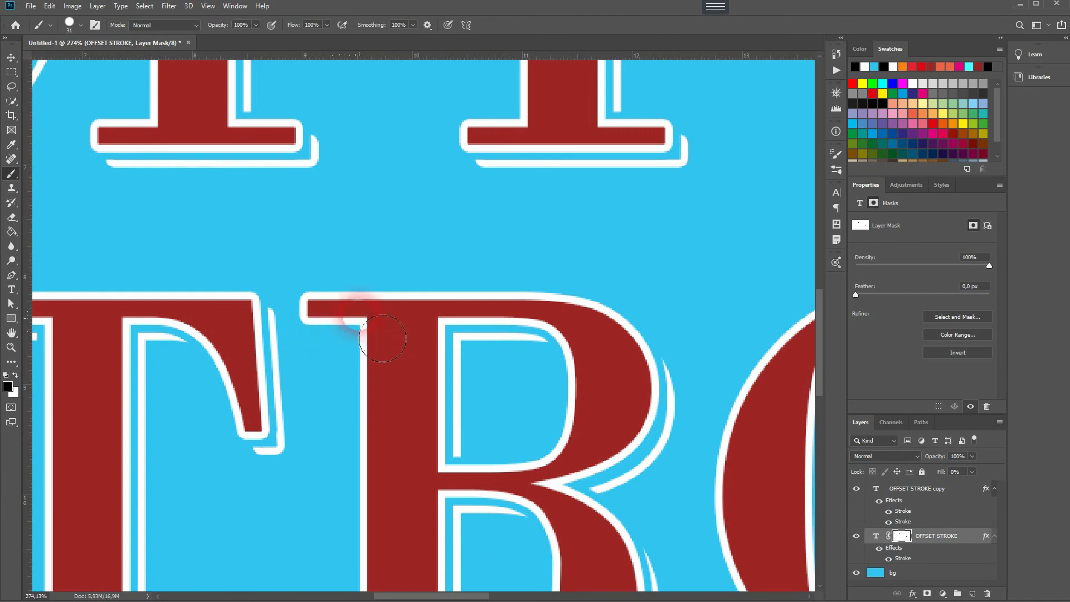
{"action": "left_click_drag", "start_coordinate": [382, 338], "coordinate": [303, 432]}
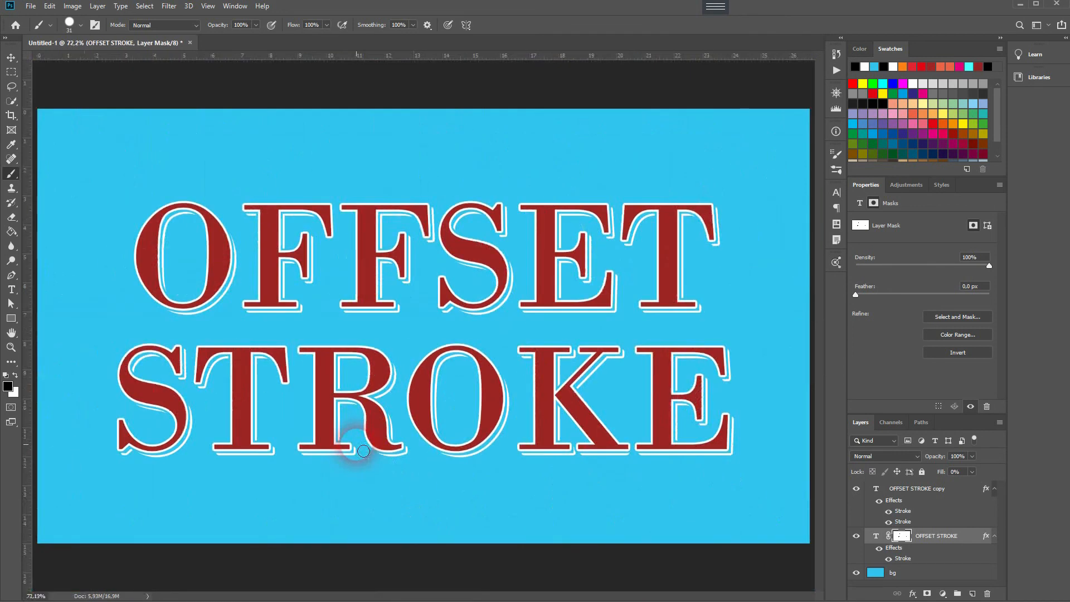
{"action": "mouse_move", "coordinate": [732, 320]}
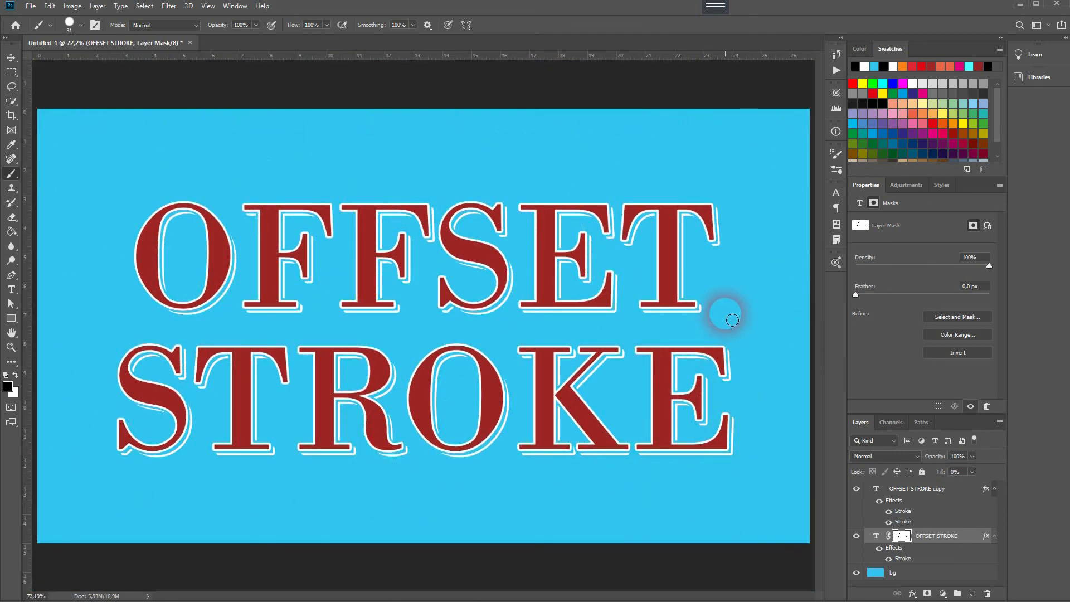